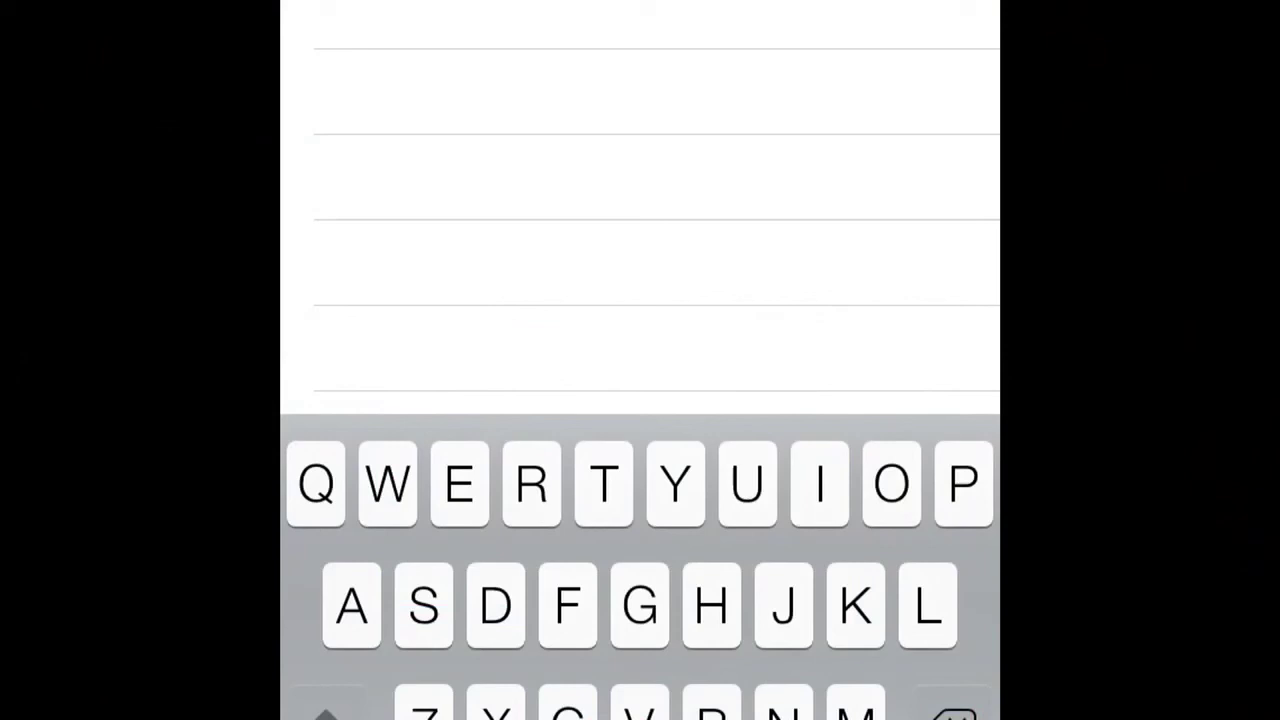
# Search Cydia for Controllers for All and open its installed package page
pyautogui.click(926, 606)
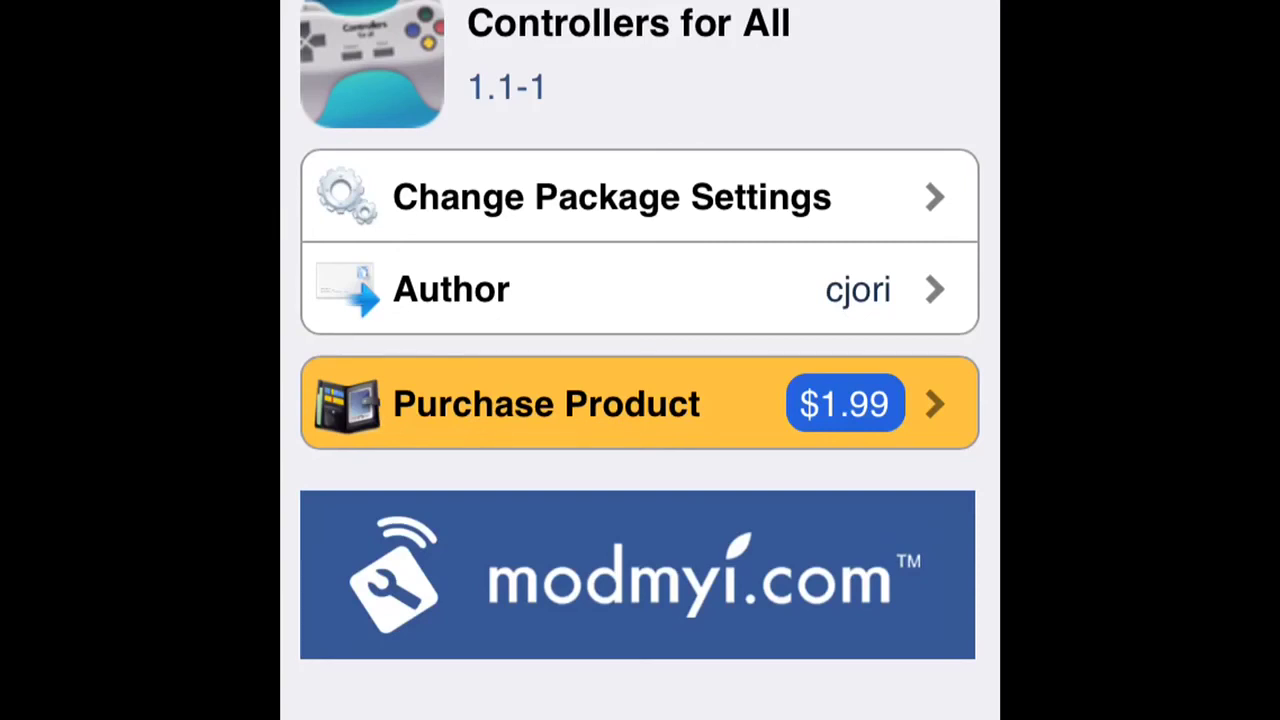
pyautogui.click(640, 404)
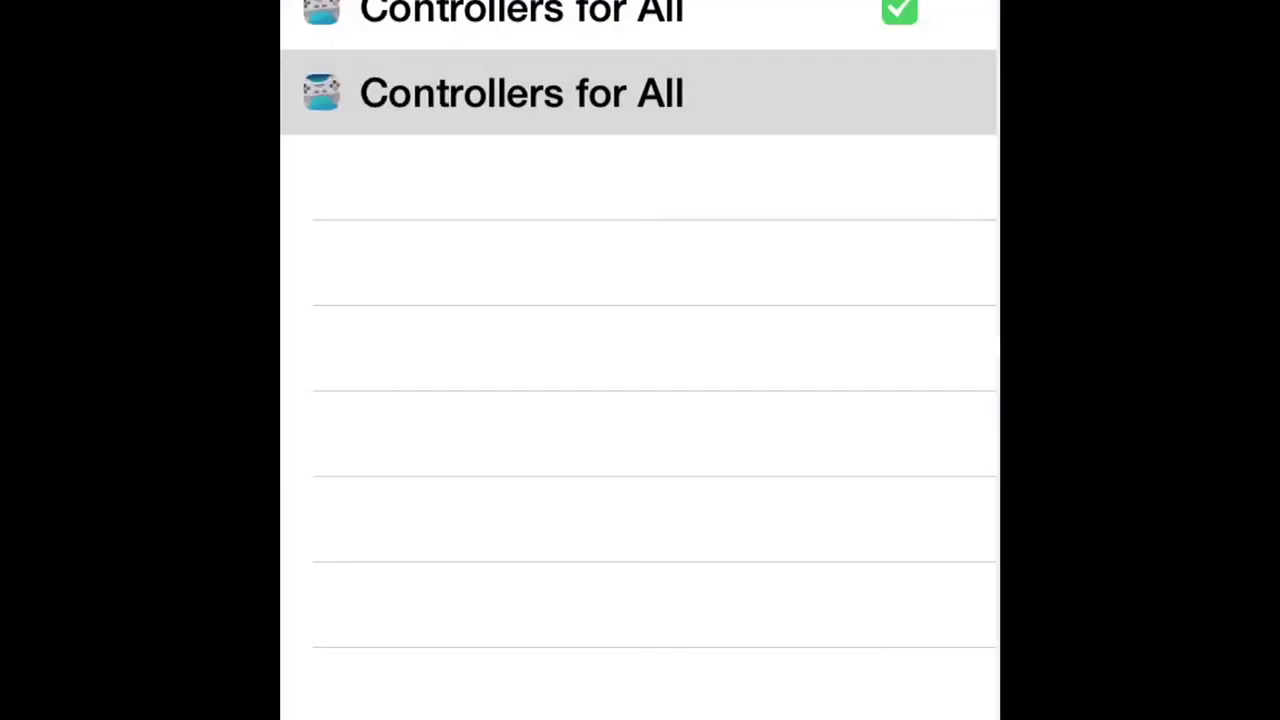
pyautogui.click(521, 92)
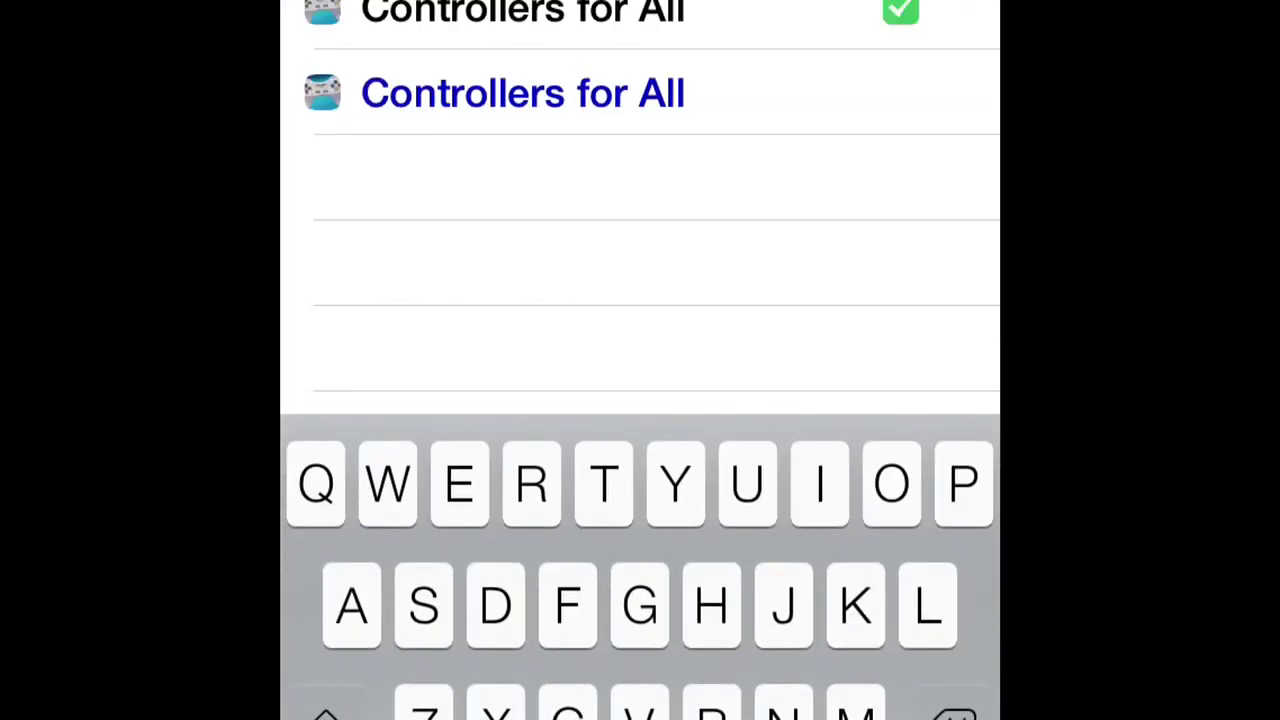
pyautogui.click(522, 92)
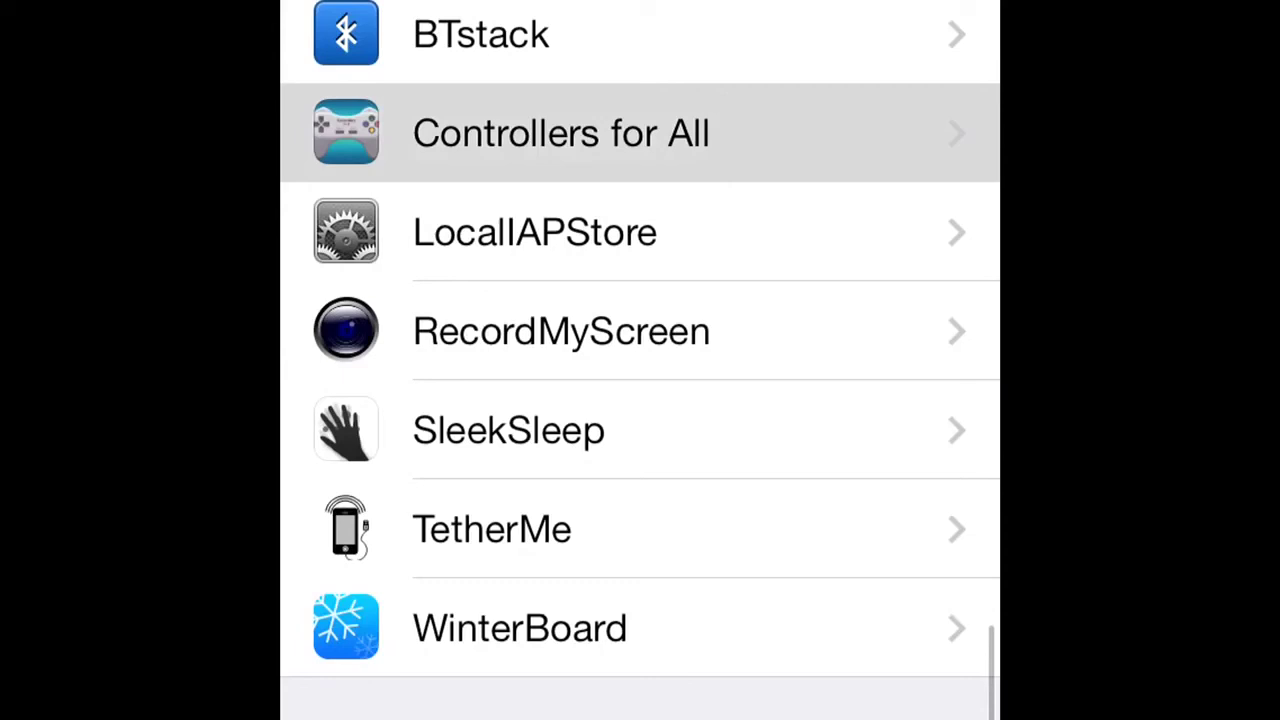
pyautogui.click(560, 133)
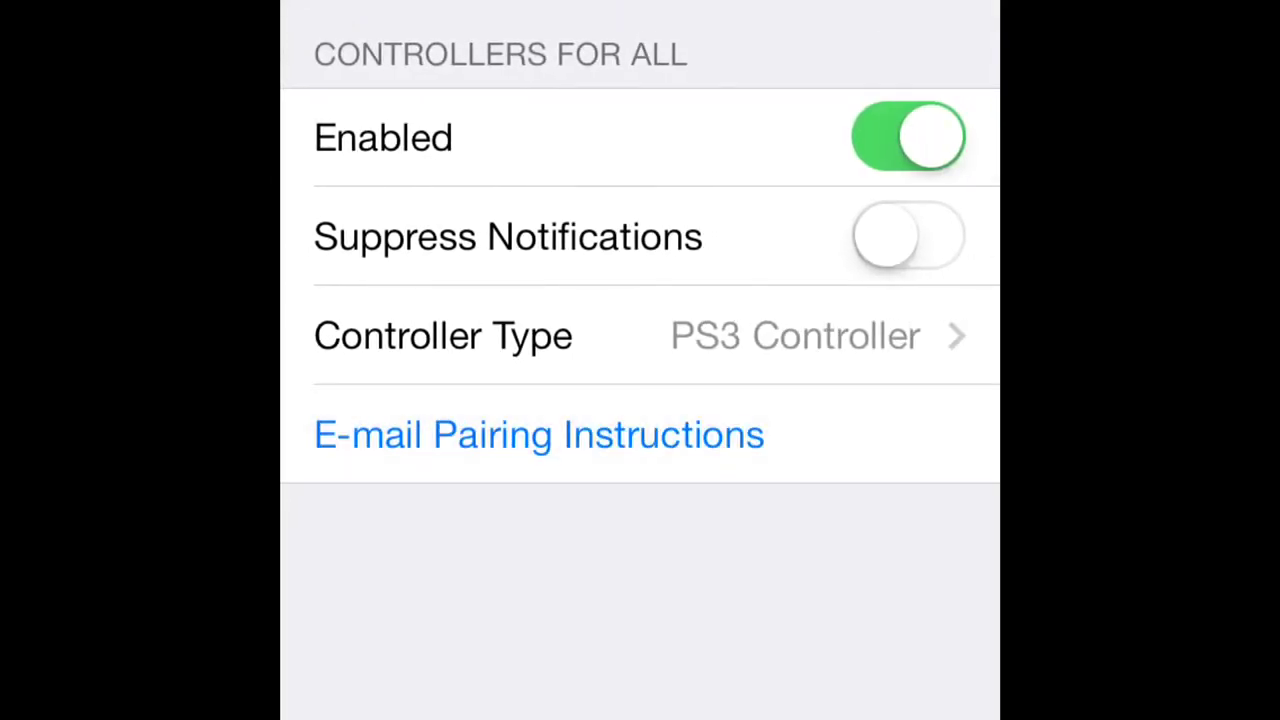
pyautogui.click(538, 434)
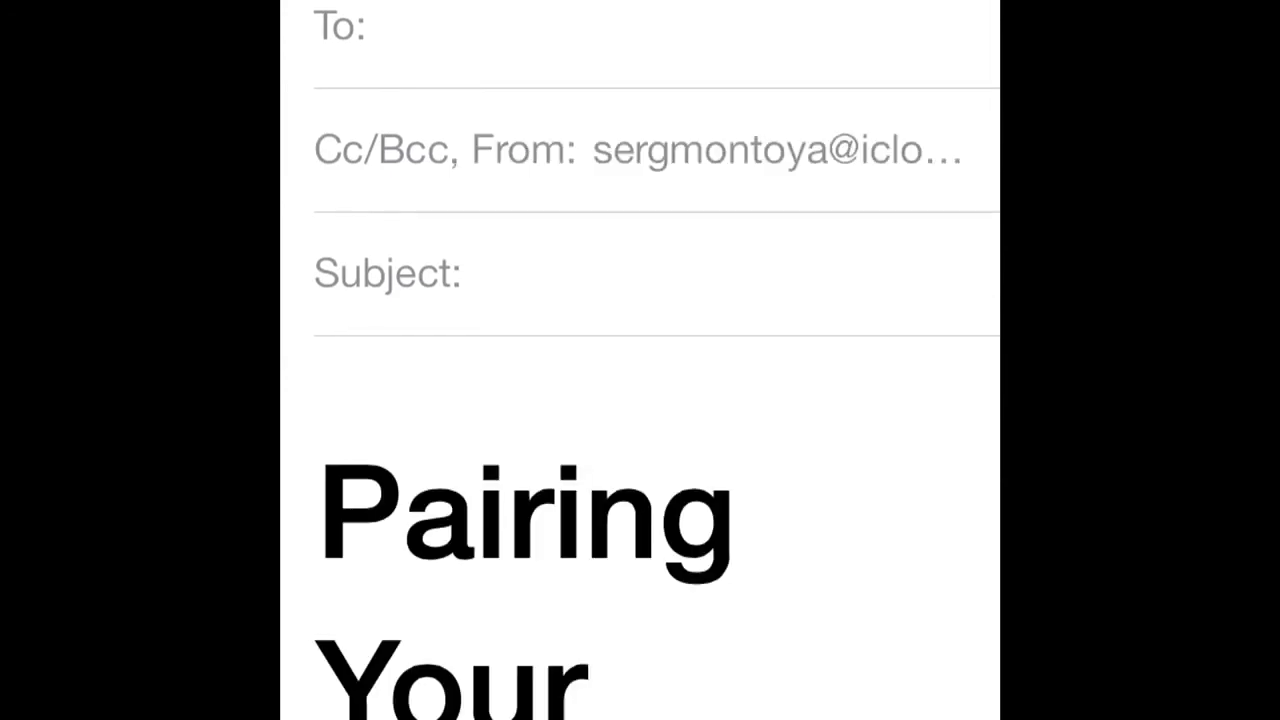
pyautogui.scroll(-3)
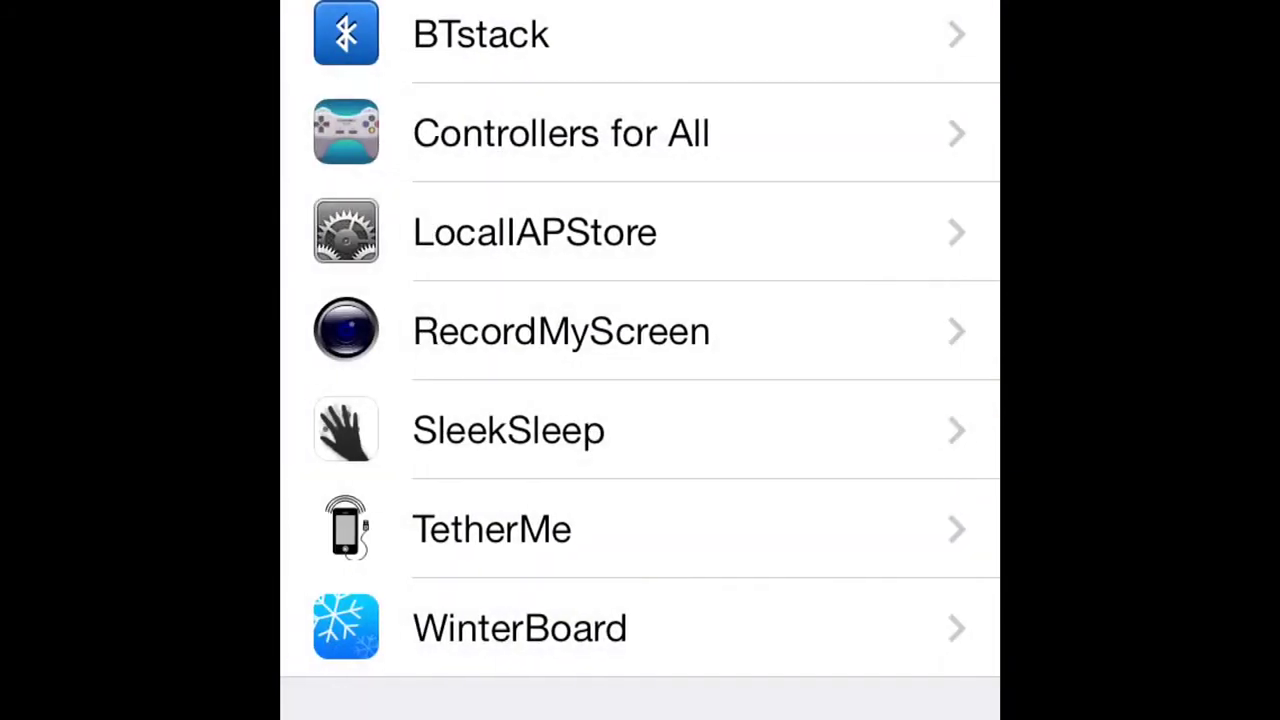
# Check the Bluetooth settings page in iOS Settings
pyautogui.click(560, 133)
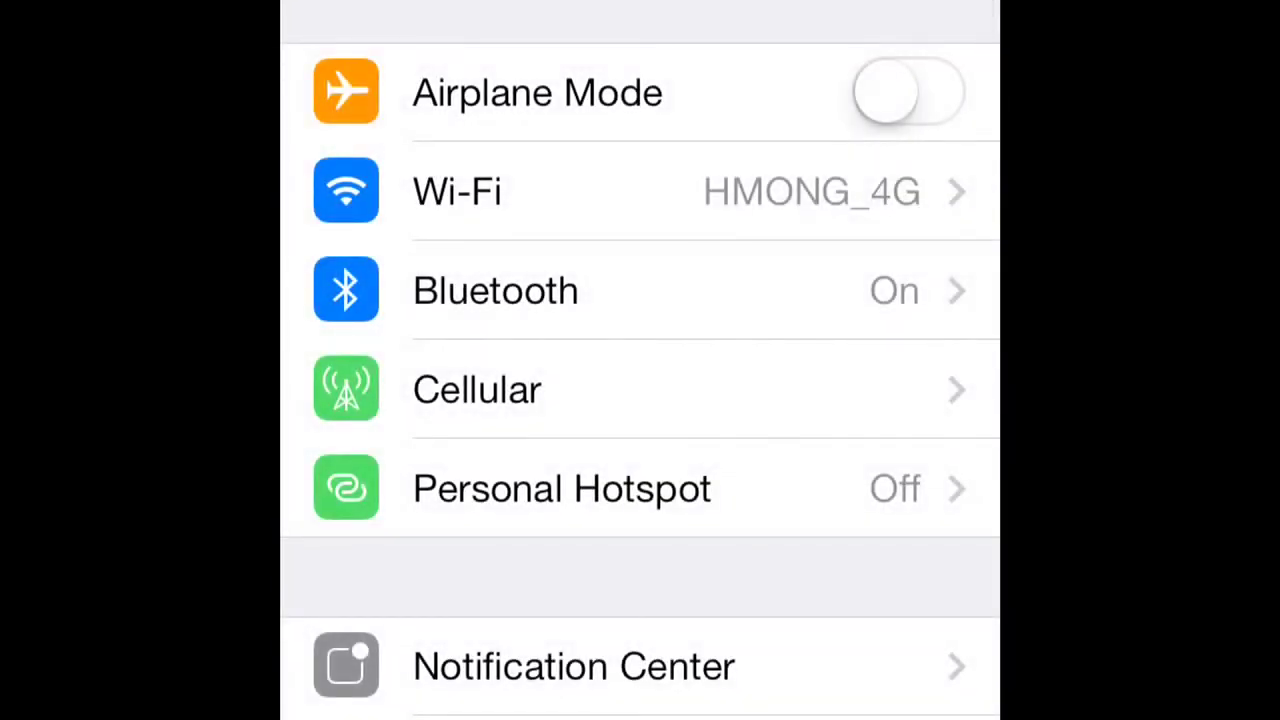
pyautogui.click(495, 290)
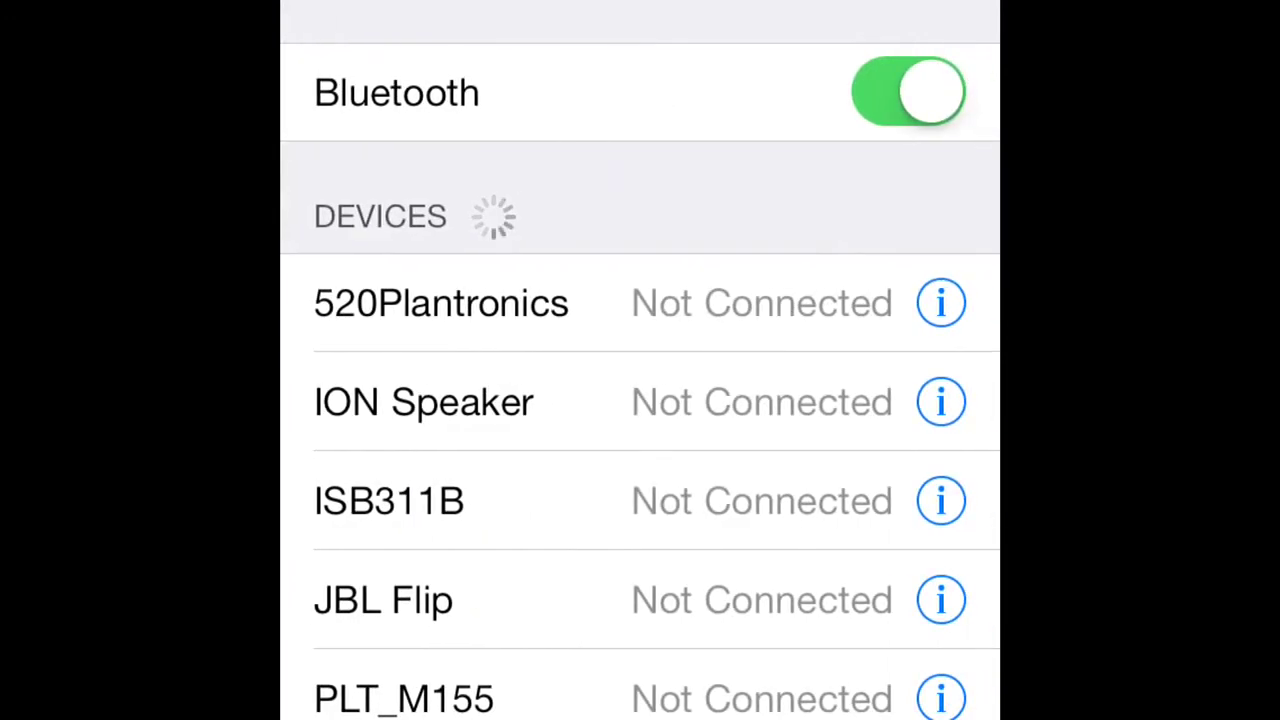
pyautogui.click(907, 91)
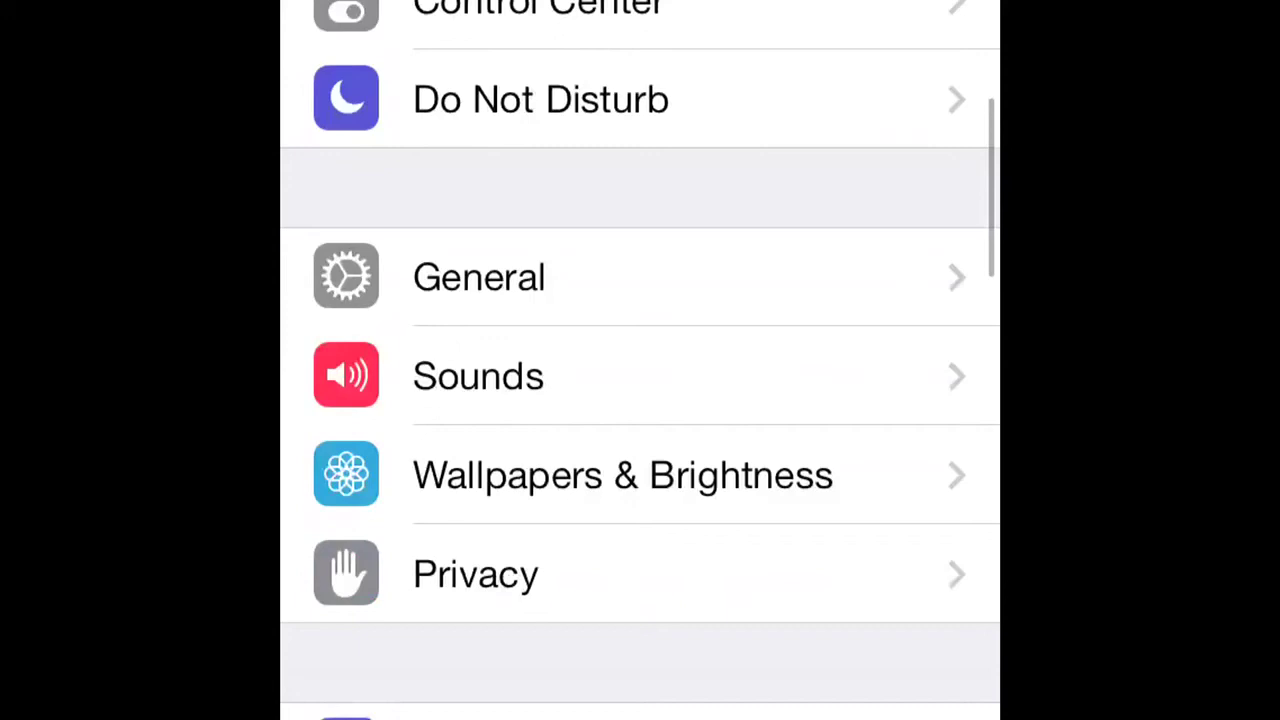
# Set Controllers for All's Controller Type to PS4 Controller
pyautogui.scroll(-3)
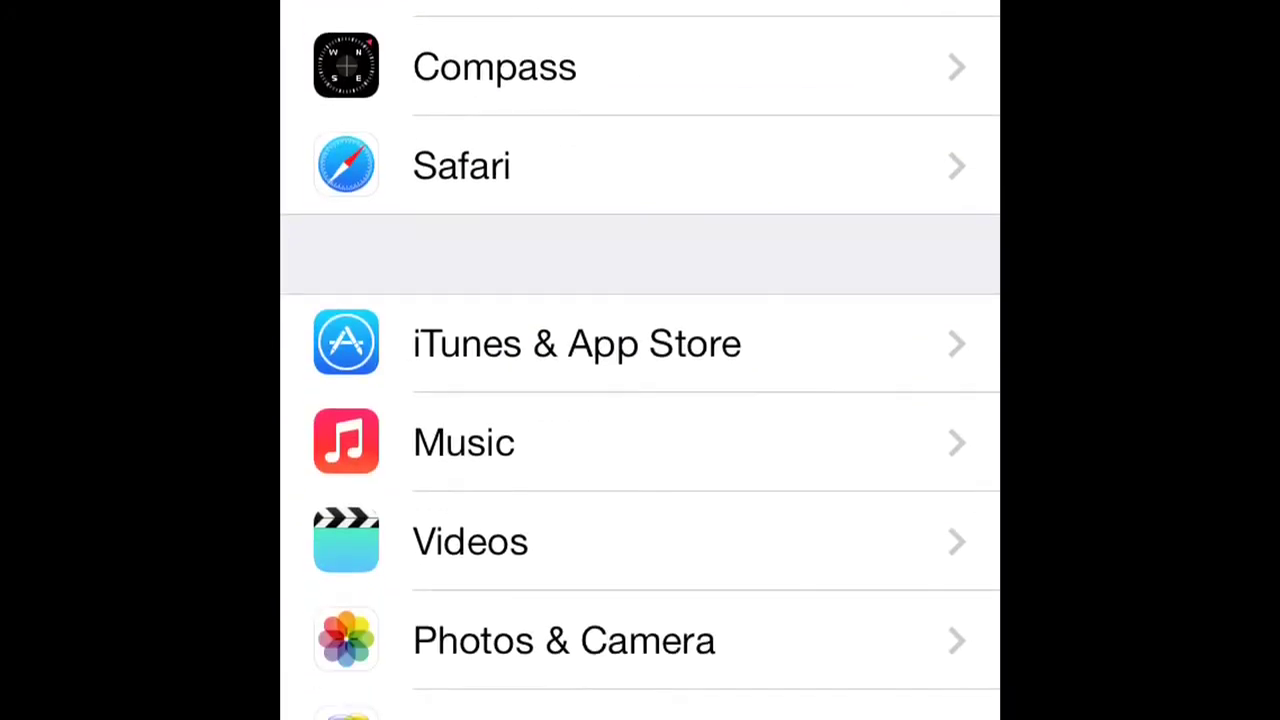
pyautogui.scroll(-3)
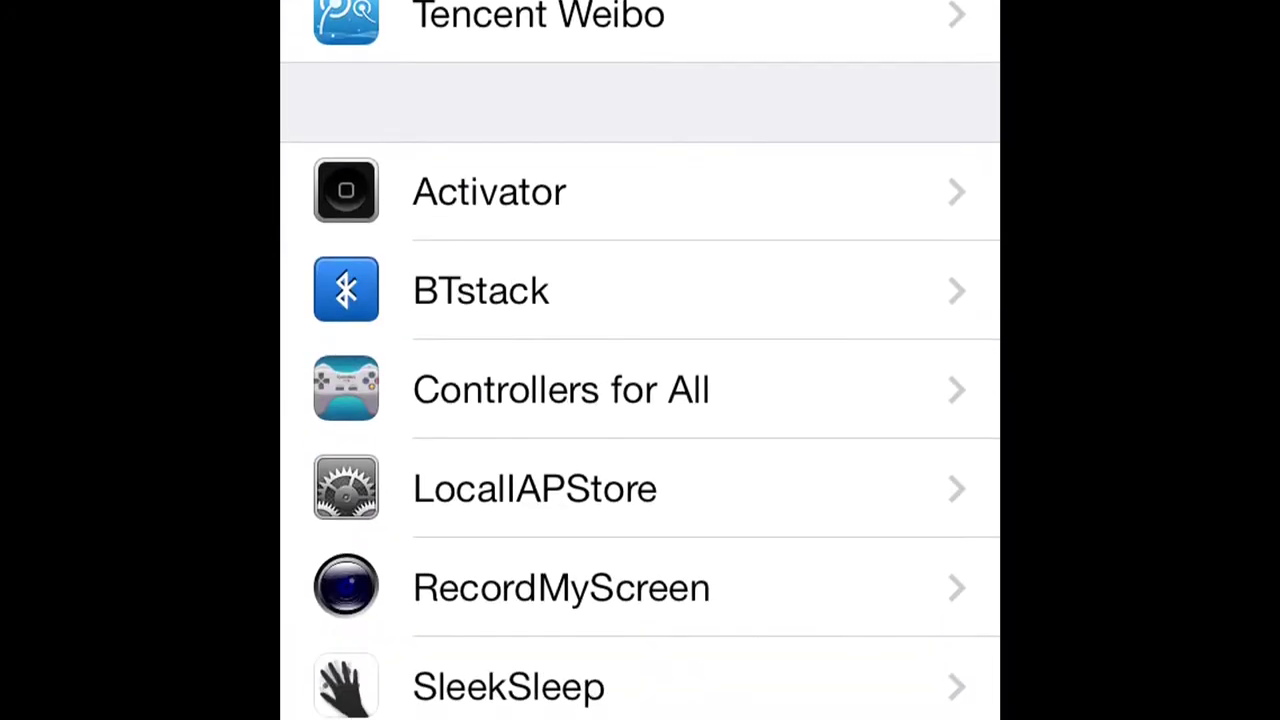
pyautogui.click(560, 389)
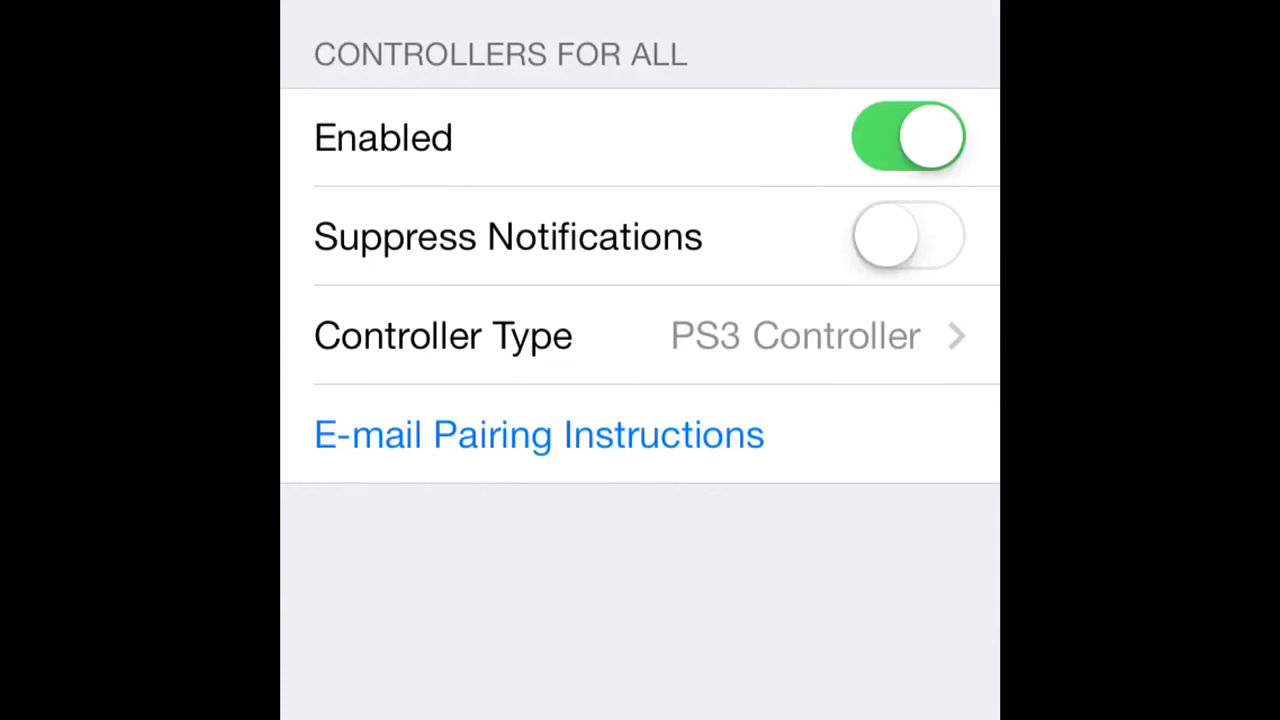
pyautogui.click(442, 335)
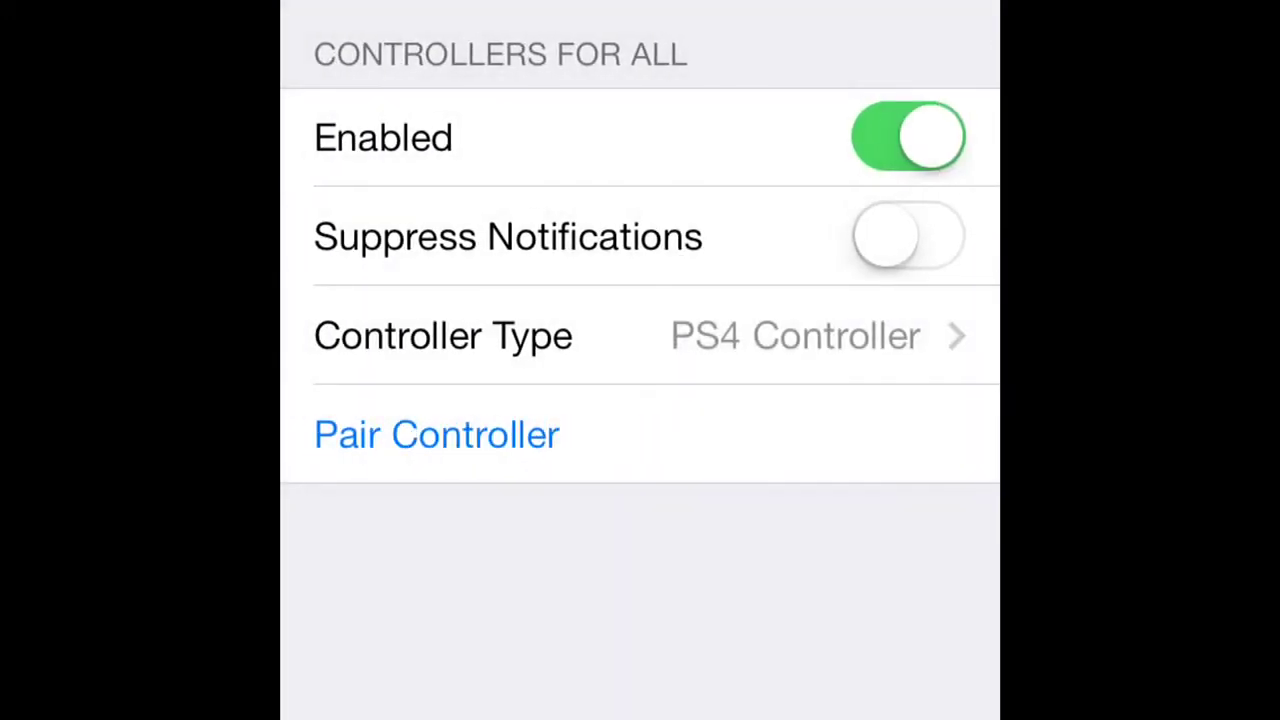
pyautogui.click(436, 434)
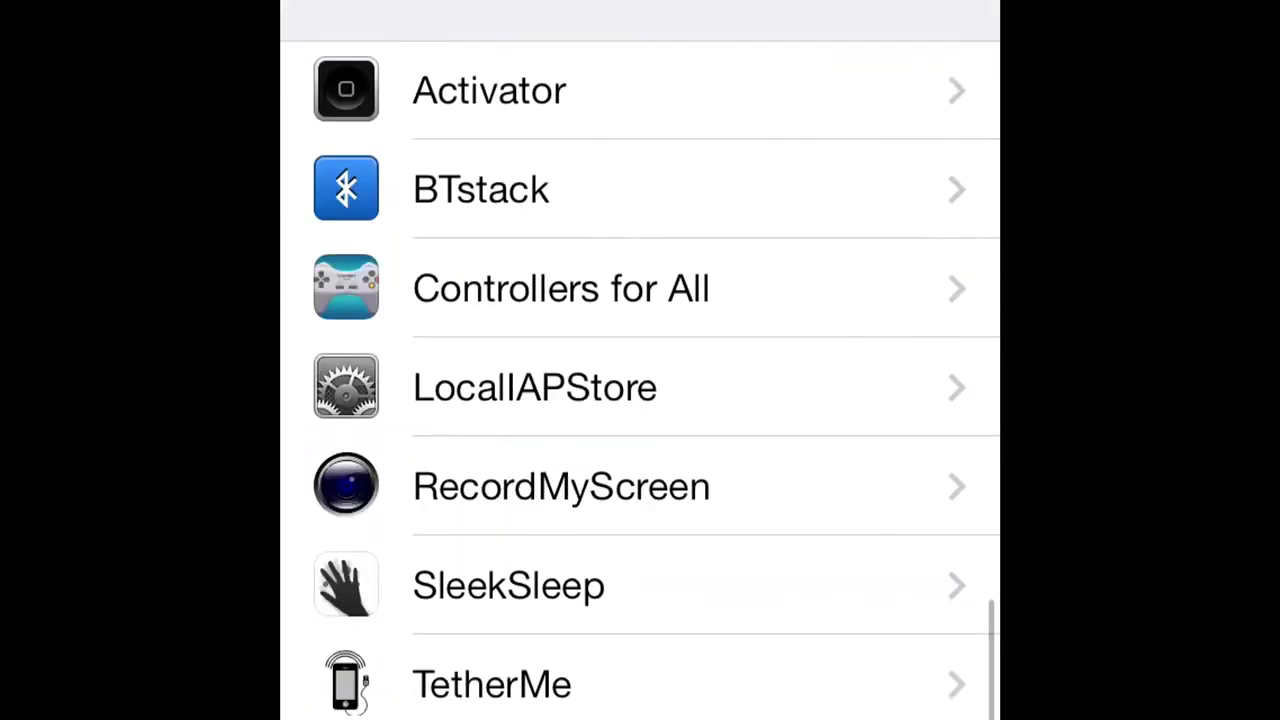
pyautogui.scroll(-3)
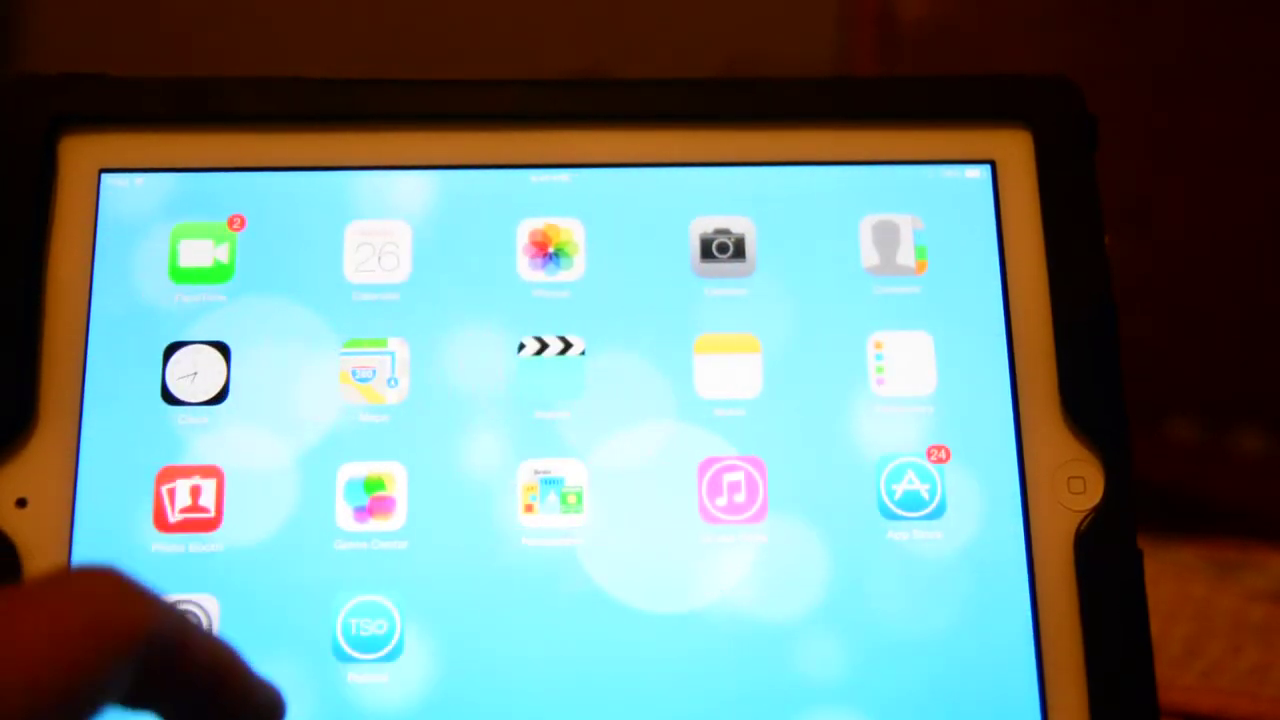
# Reopen iOS Settings from the home screen and show the Bluetooth page with Bluetooth off
pyautogui.hscroll(-3)
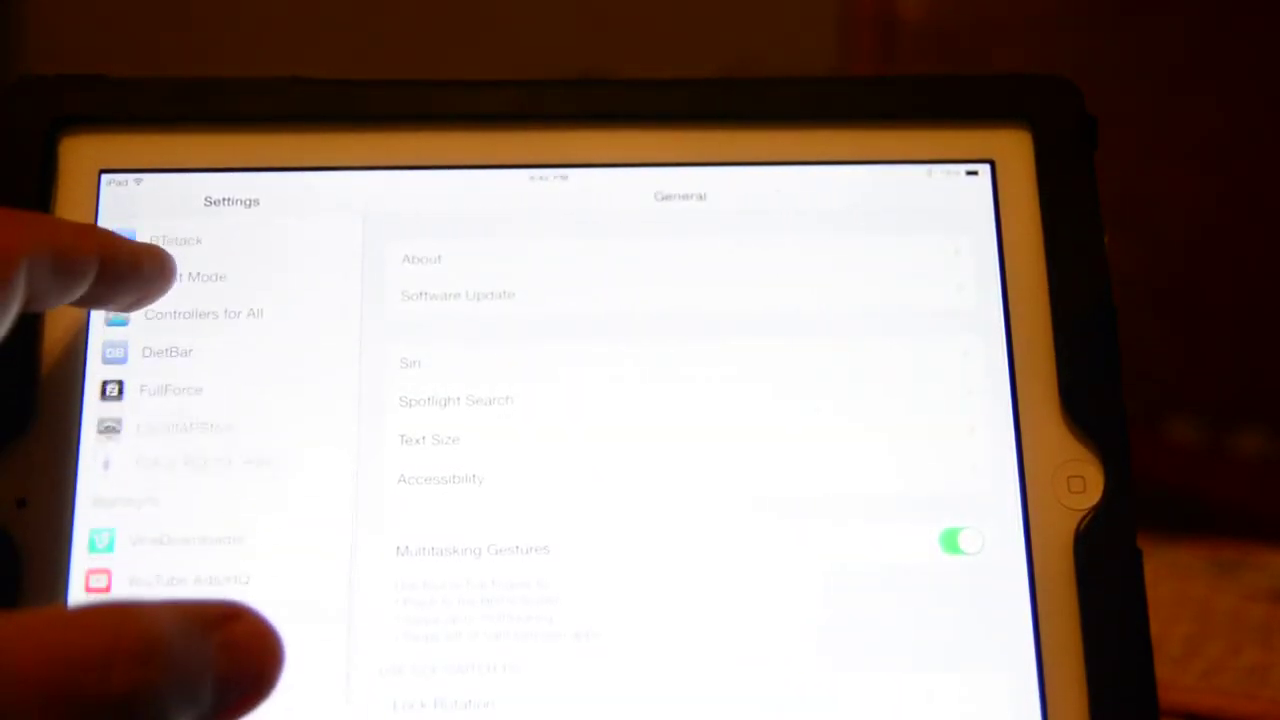
pyautogui.scroll(-3)
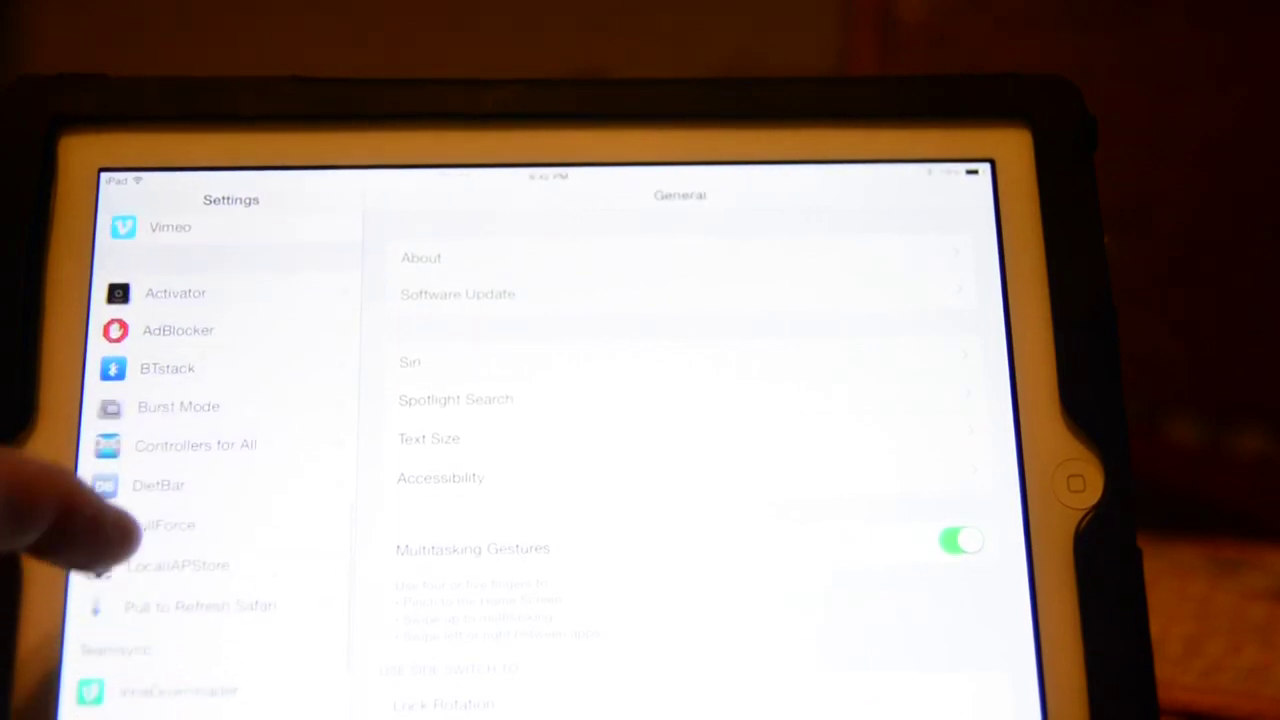
pyautogui.click(195, 445)
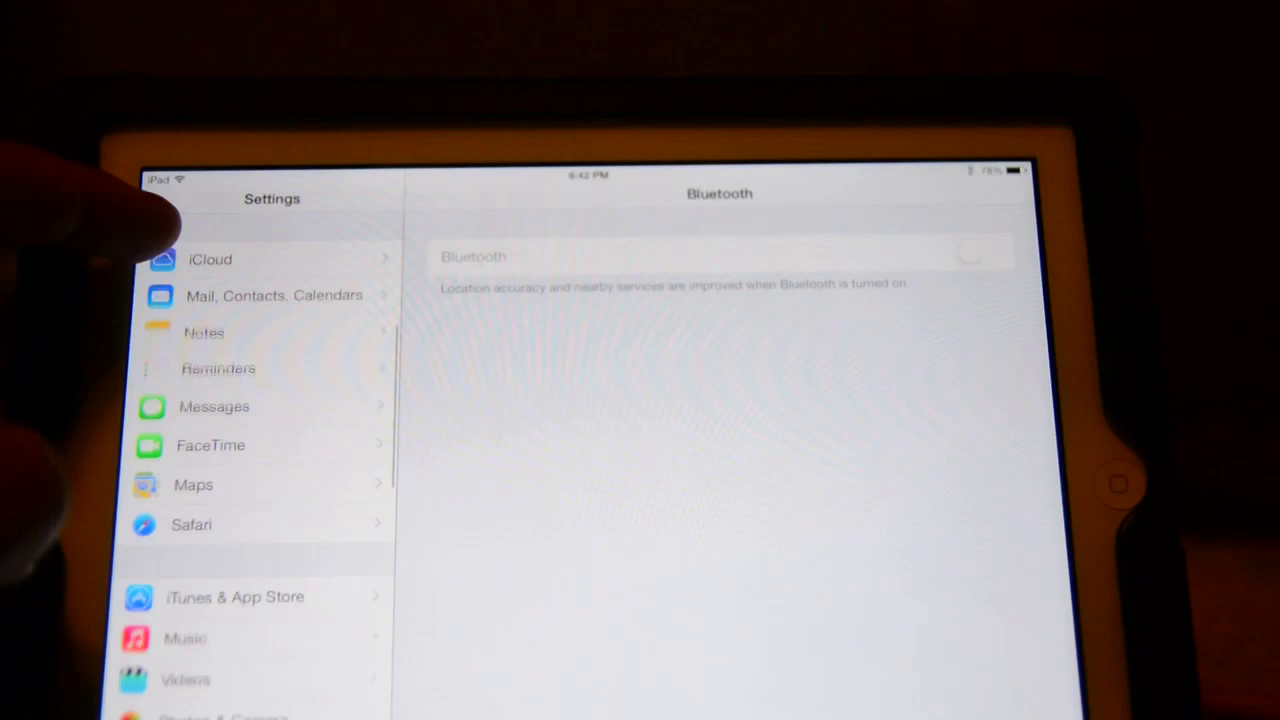
# Confirm BTstack as the active Bluetooth stack, then launch Grand Theft Auto: San Andreas
pyautogui.scroll(-3)
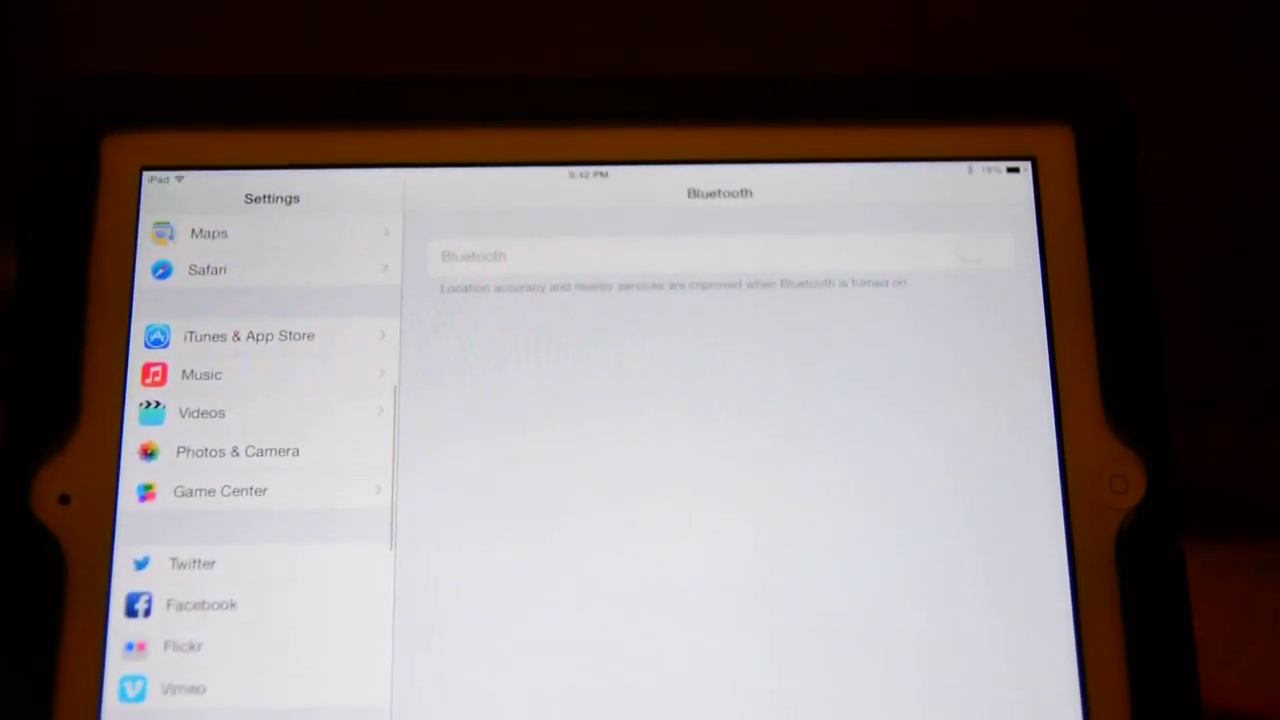
pyautogui.scroll(-3)
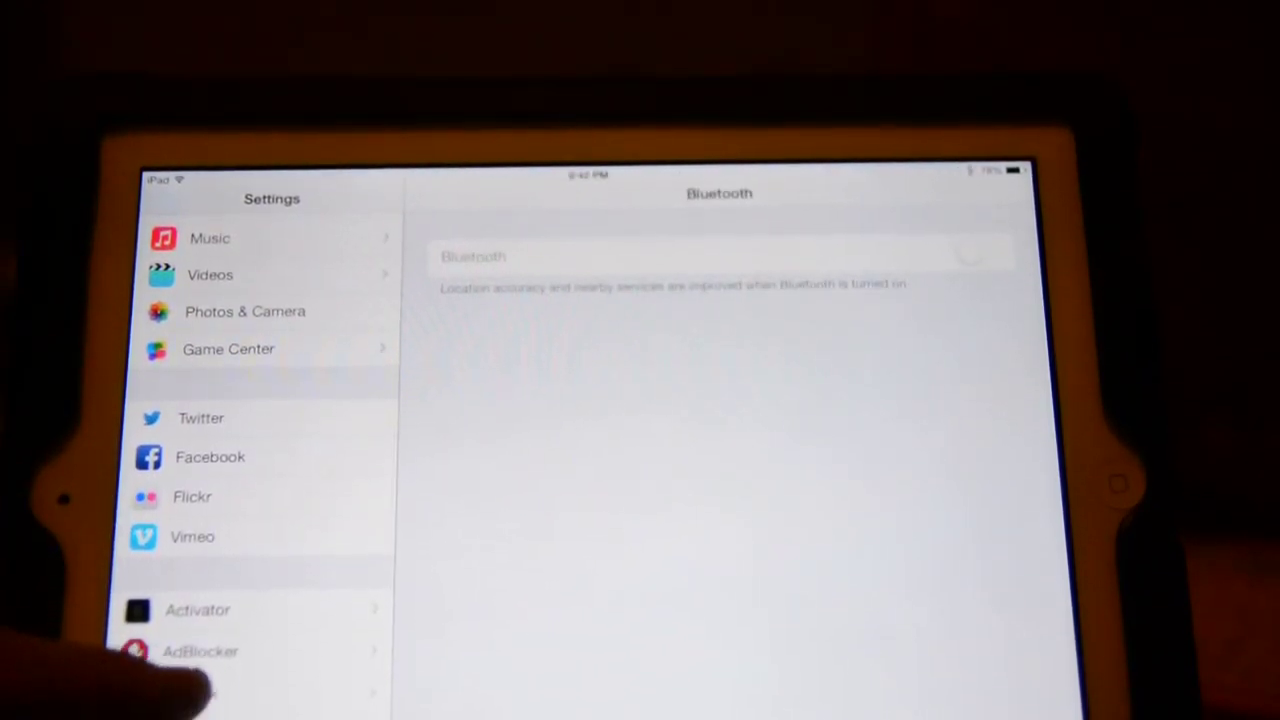
pyautogui.click(189, 695)
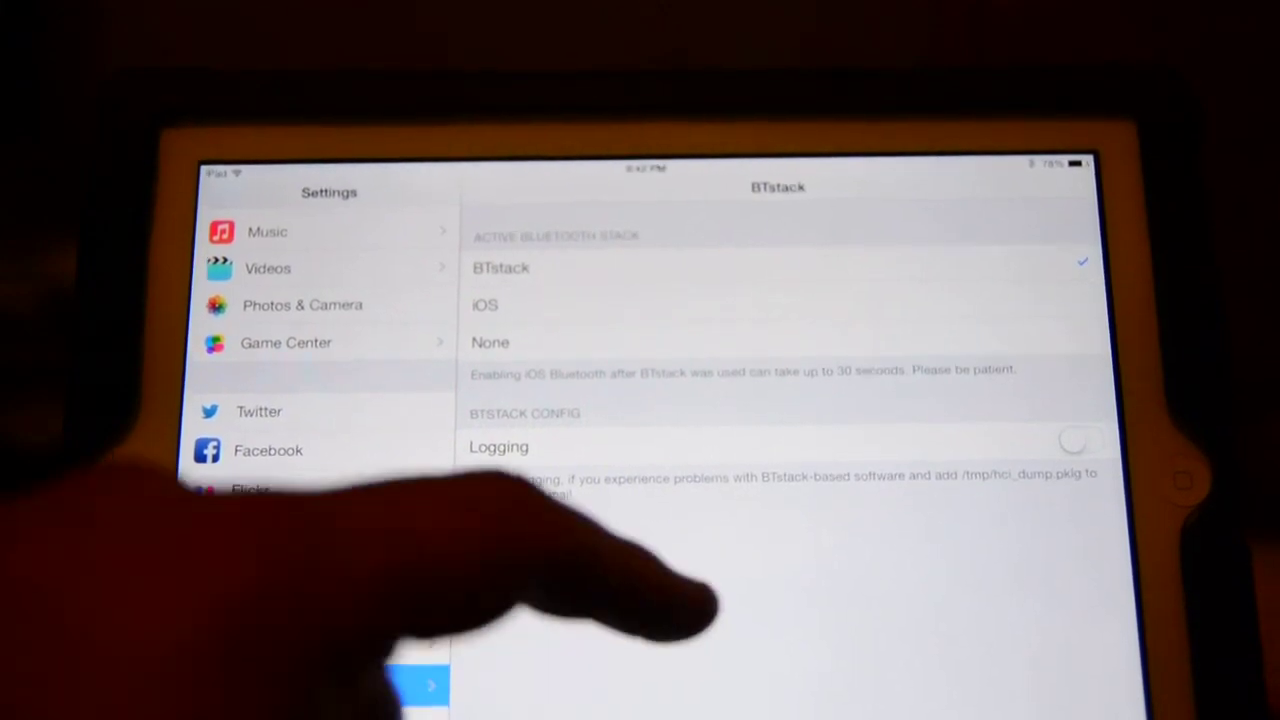
pyautogui.press('home')
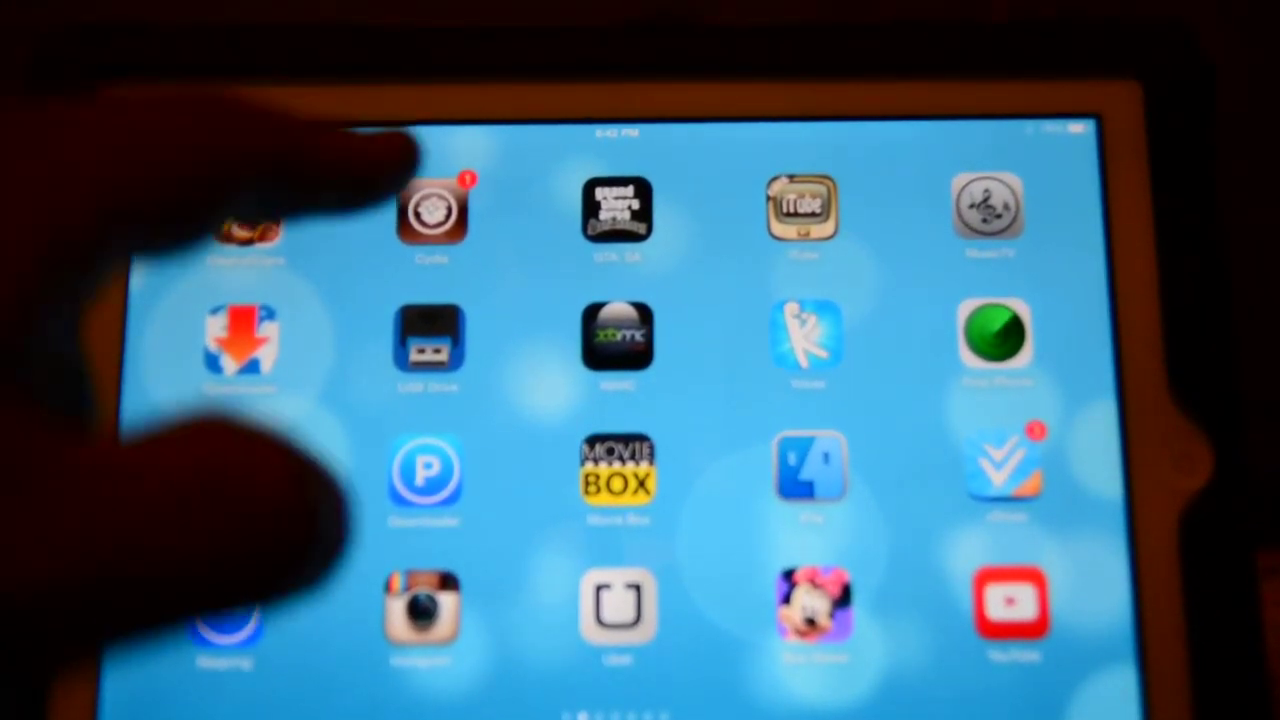
pyautogui.click(617, 210)
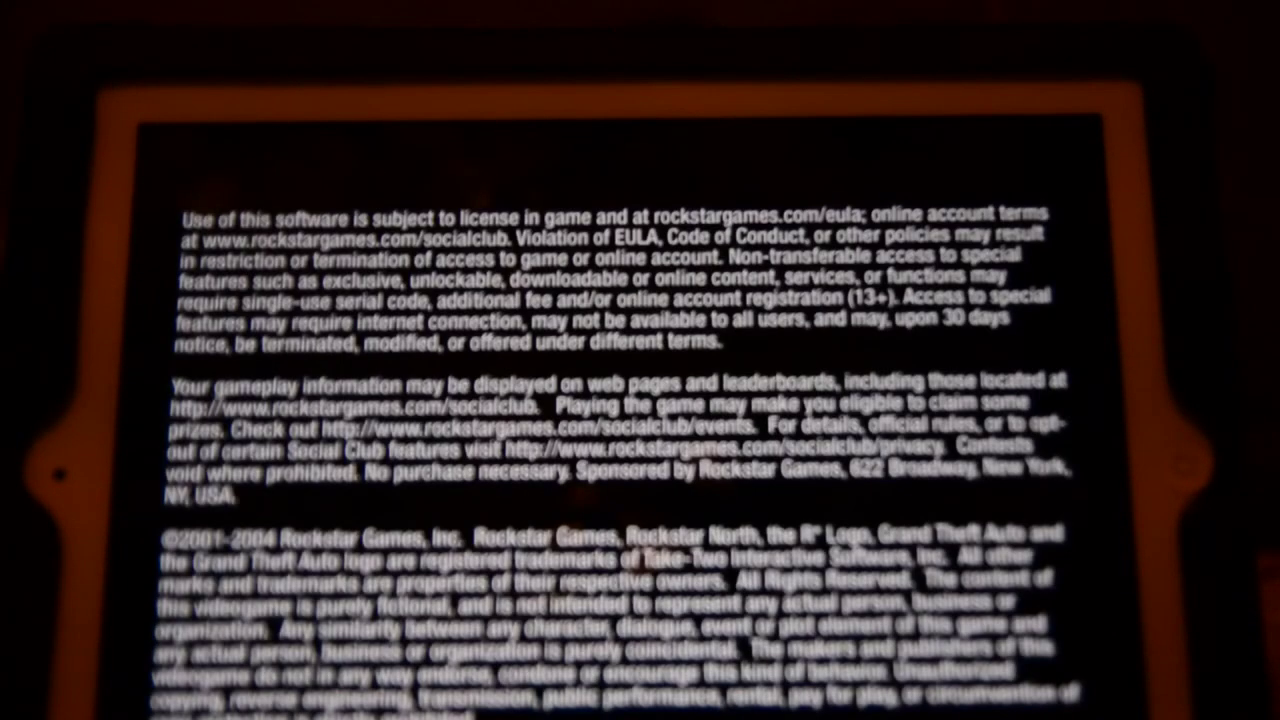